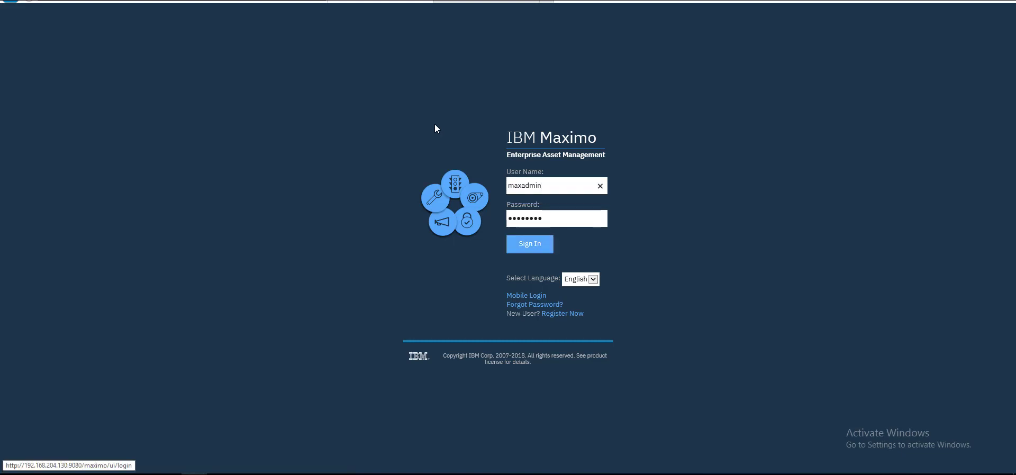
Sign in to Maximo as the administrator
left_click(528, 244)
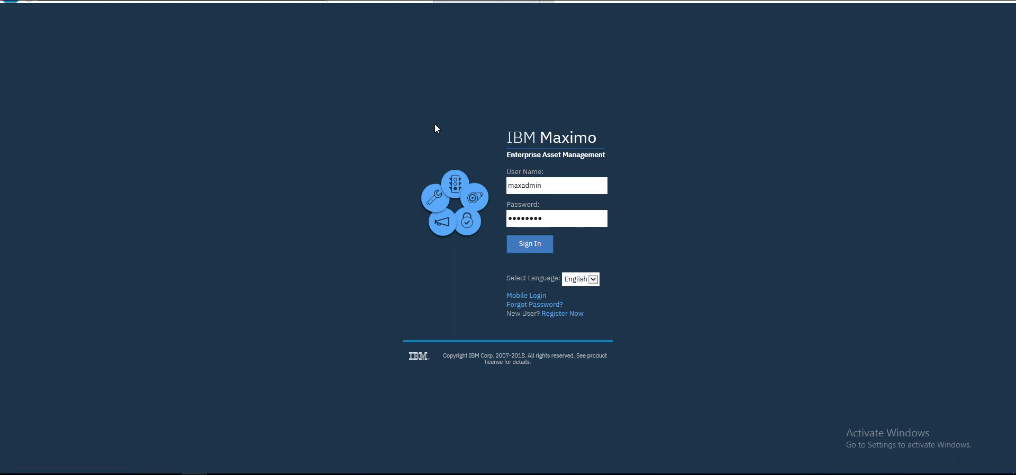
left_click(528, 244)
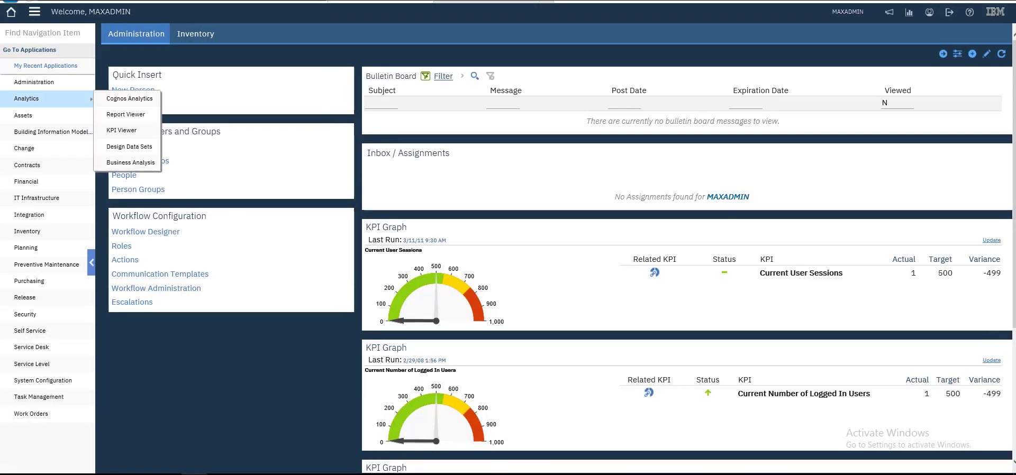
mouse_move(300, 23)
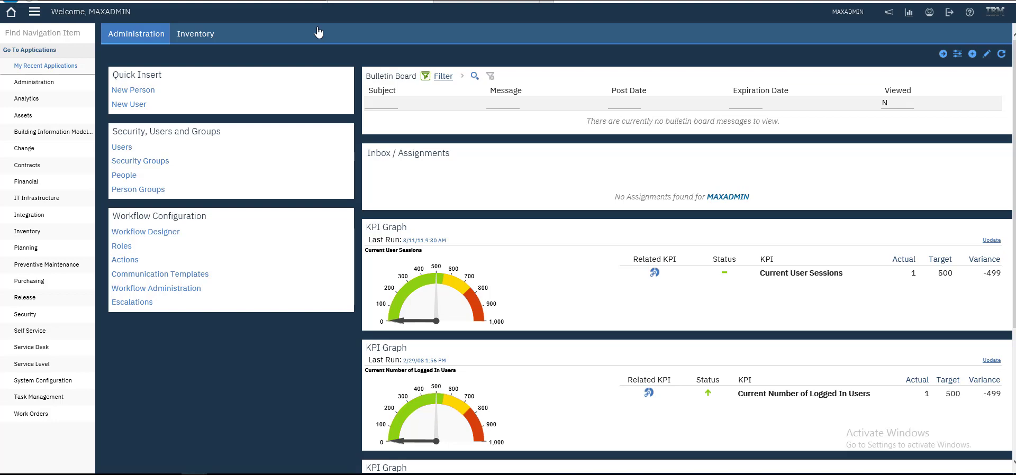
Go through the Assets menu to the Locations application
left_click(35, 11)
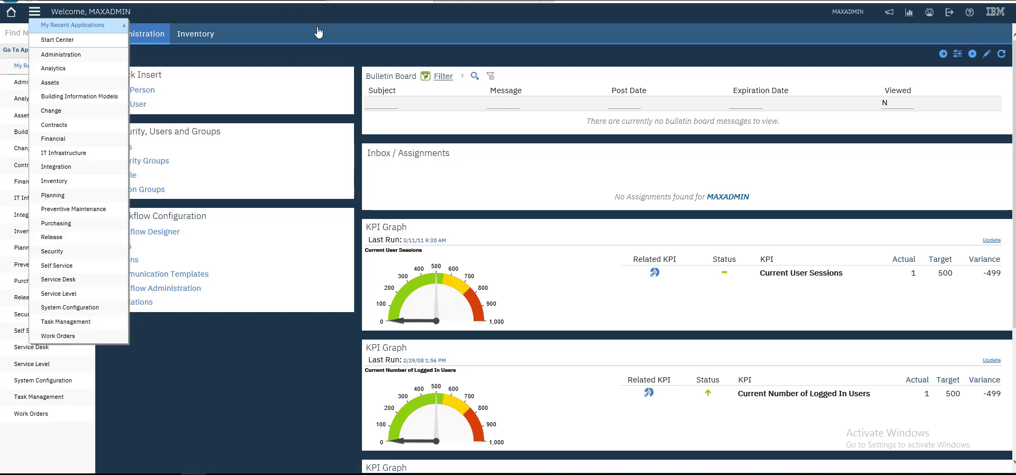
left_click(50, 83)
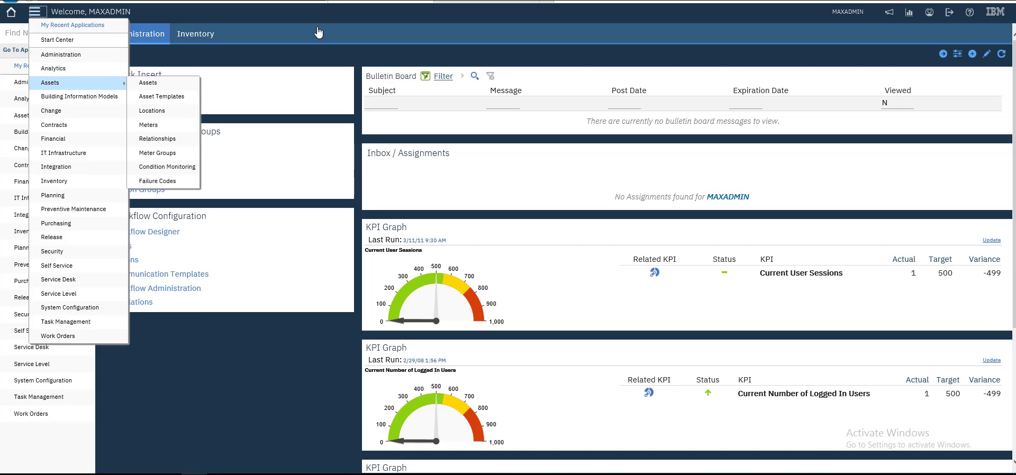
left_click(35, 12)
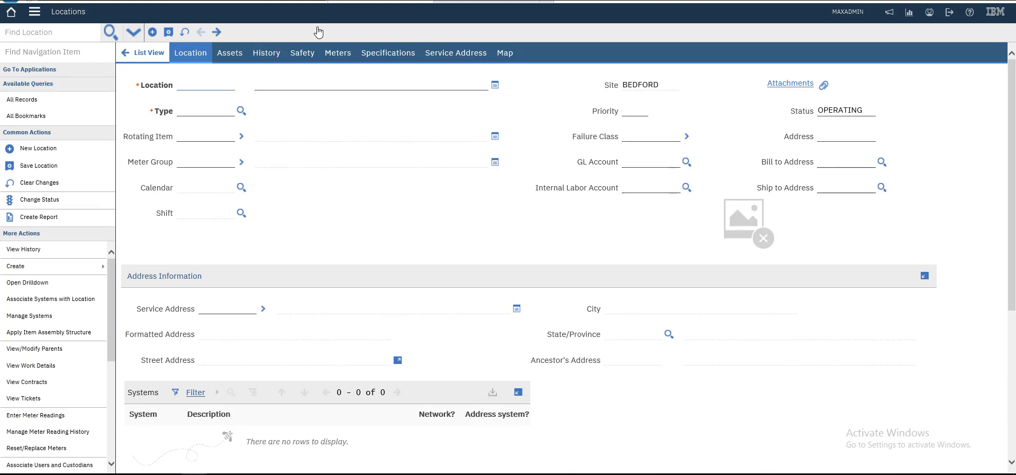
Enter location TESTLOC with description 'Test Location' and bring up the location type list
type("Test")
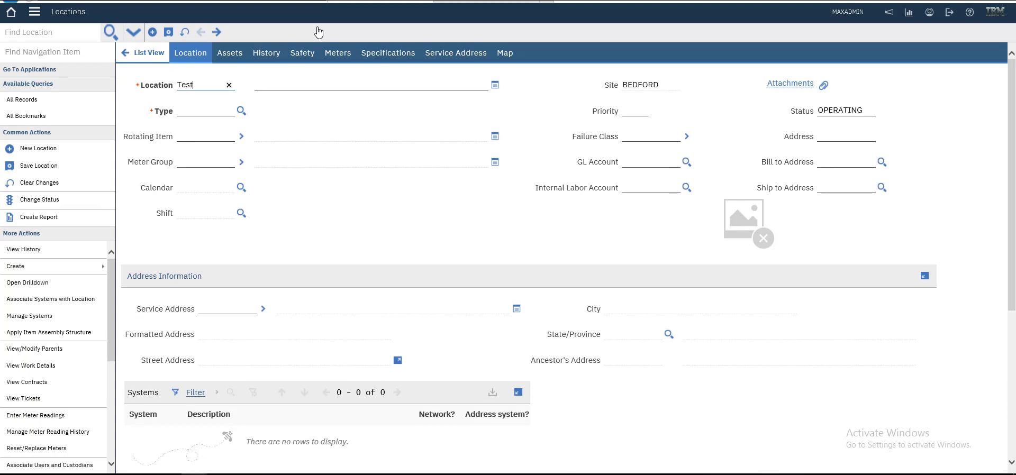
type("TESTLOC")
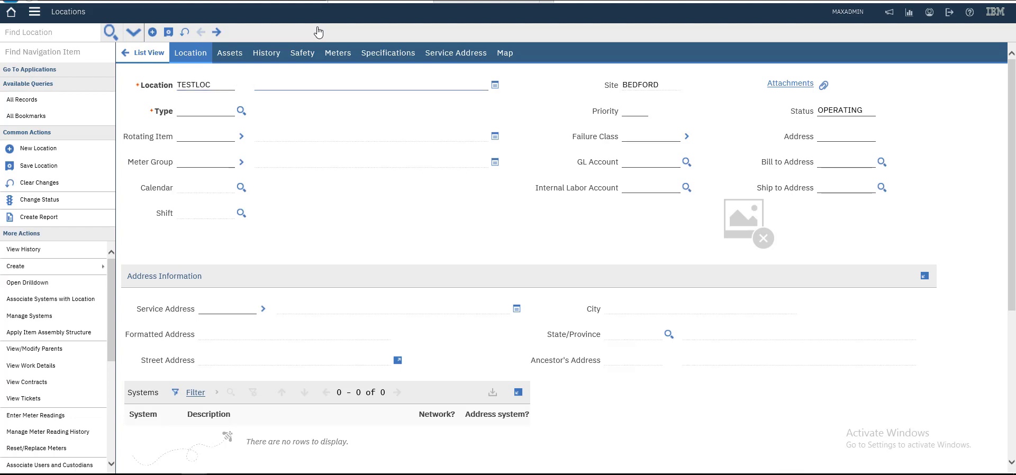
type("Test")
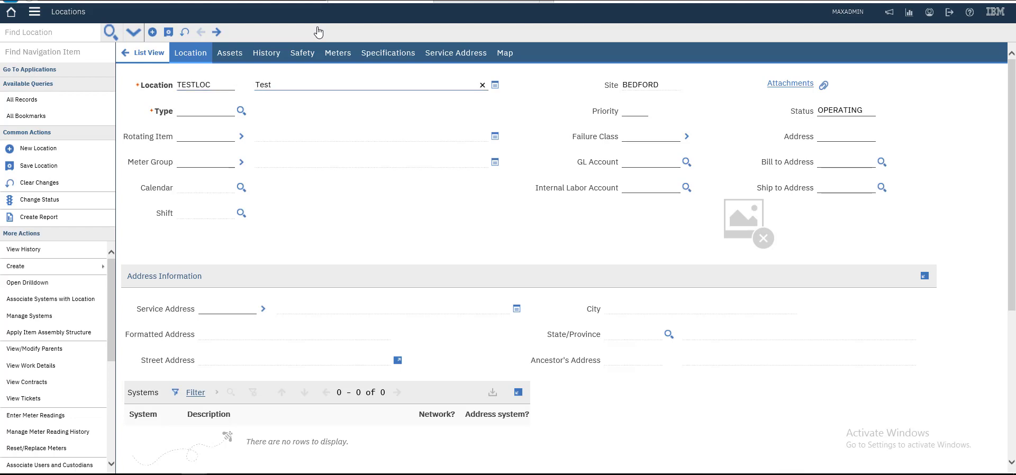
type("Location")
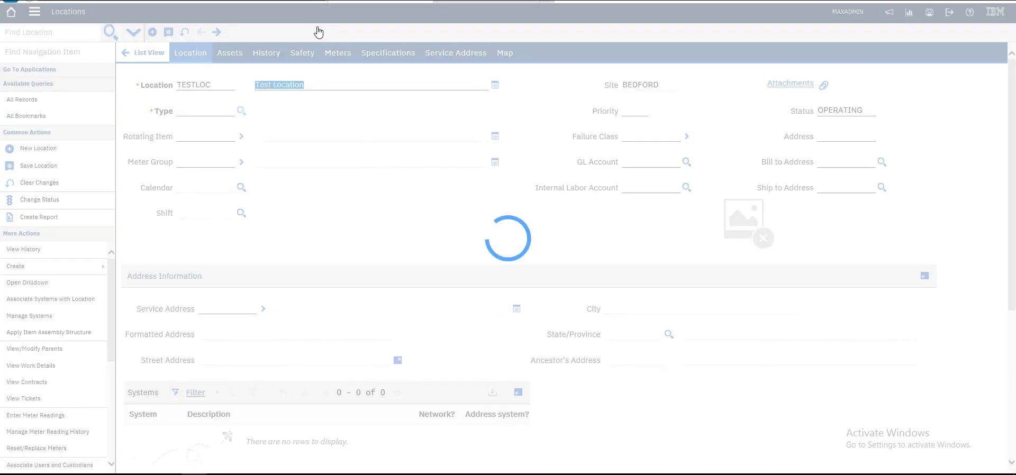
left_click(242, 111)
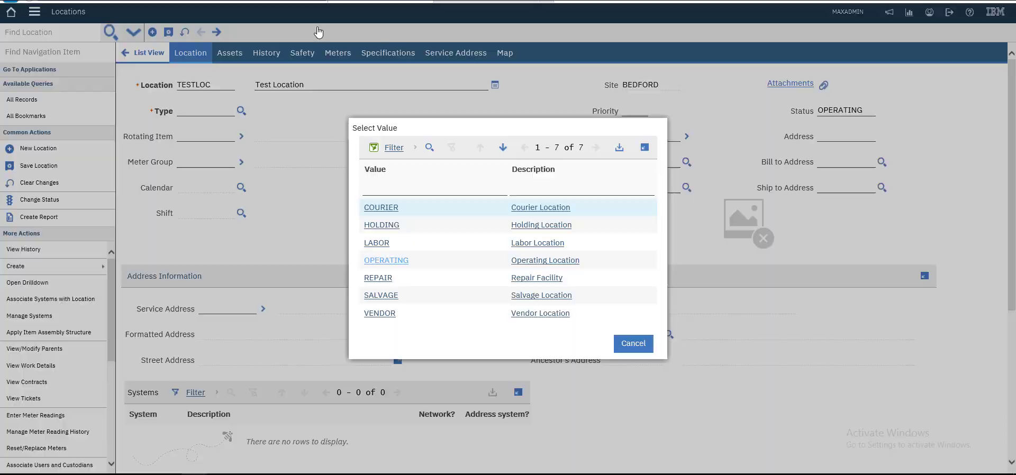
Choose OPERATING as TESTLOC's type and enter priority 1
left_click(381, 207)
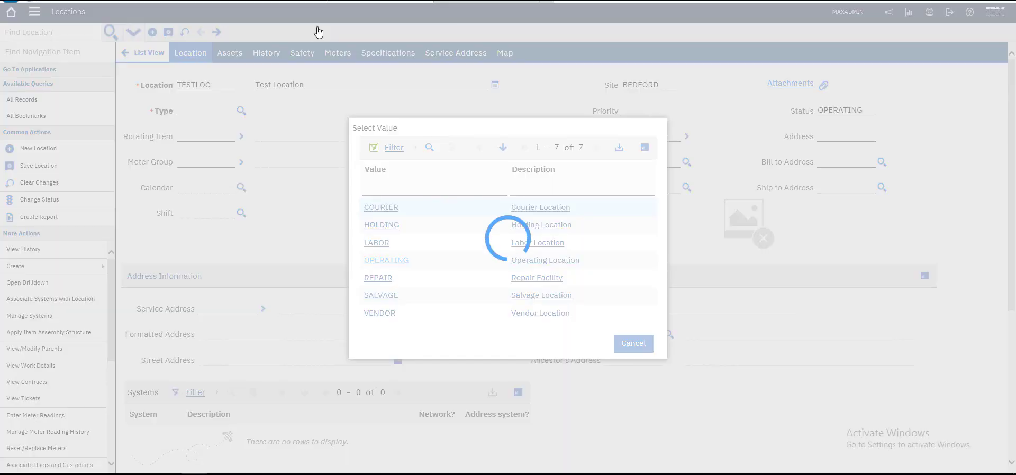
left_click(386, 260)
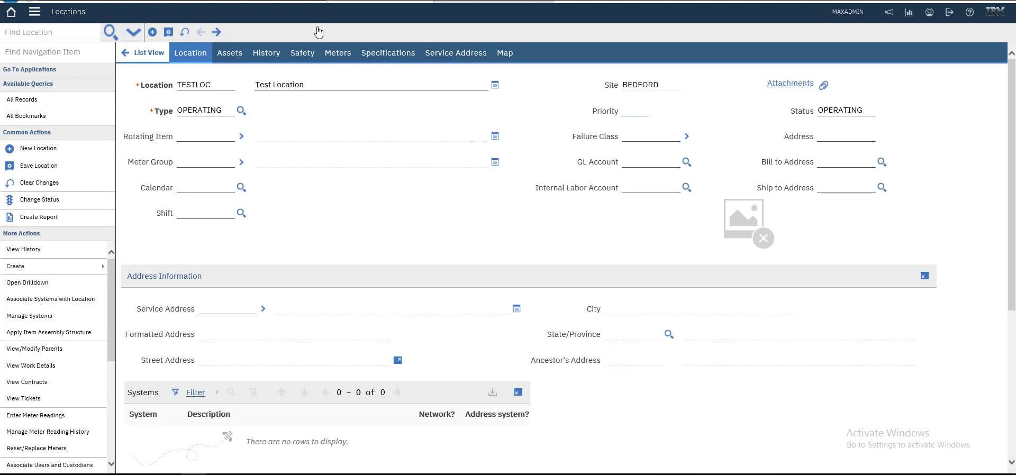
type("1")
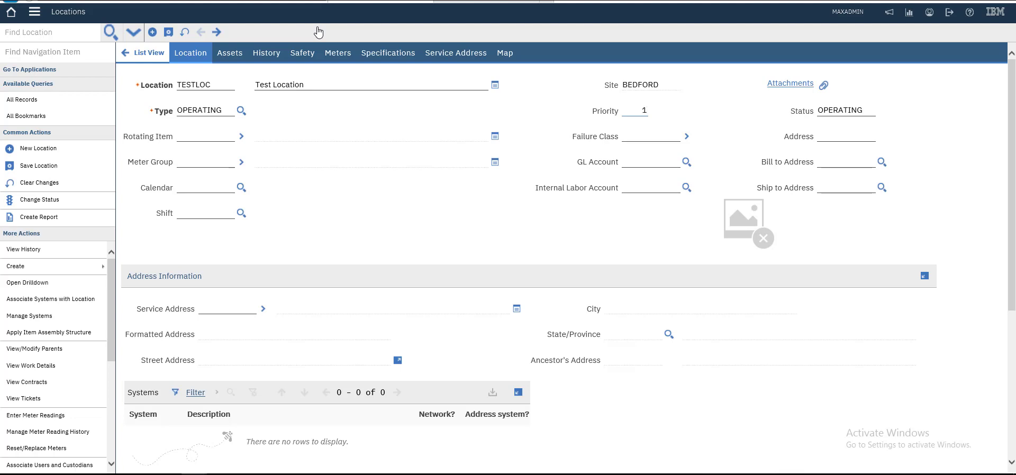
left_click(644, 111)
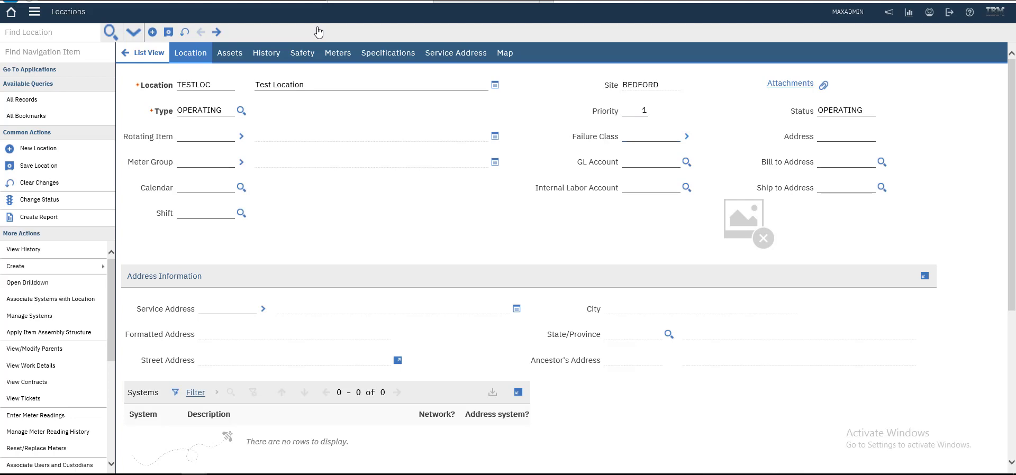
left_click(686, 136)
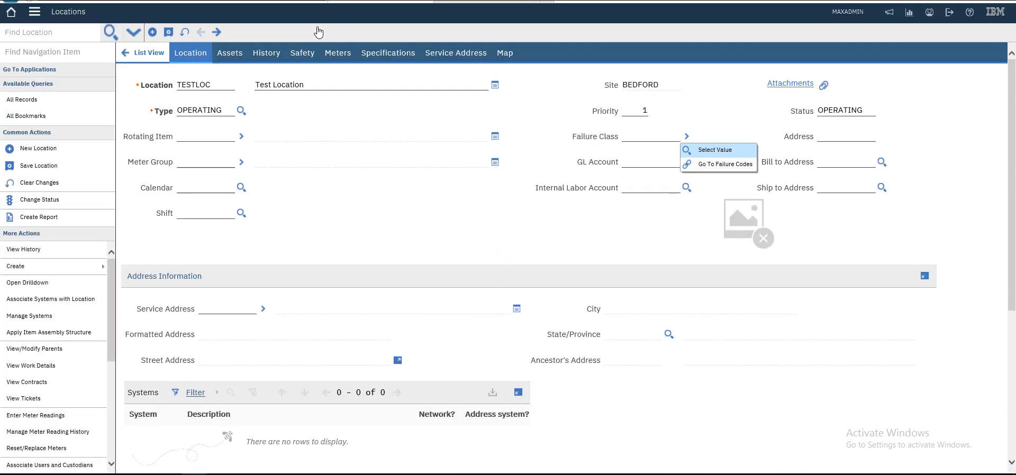
left_click(714, 149)
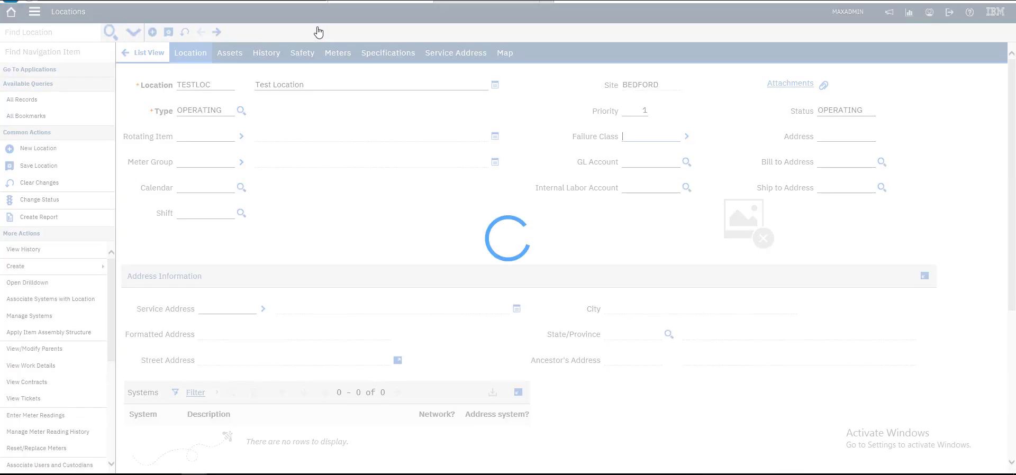
left_click(686, 136)
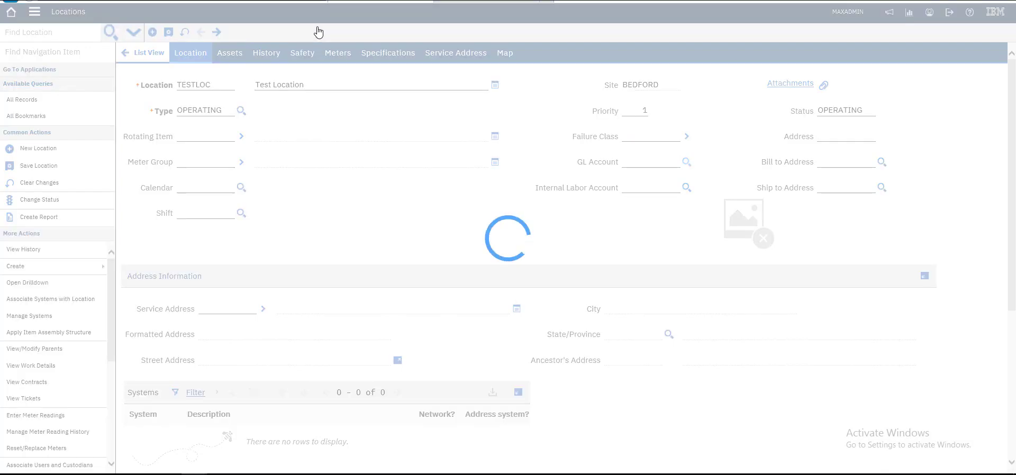
left_click(686, 162)
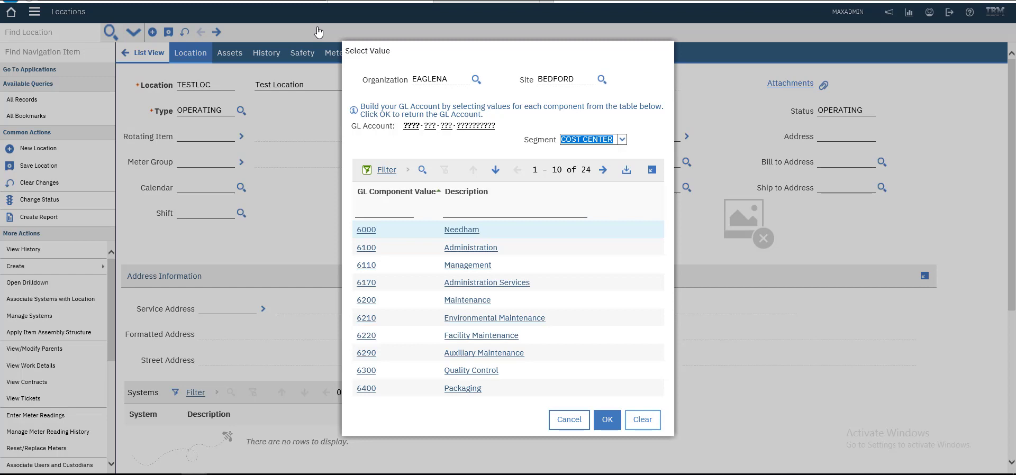
left_click(568, 419)
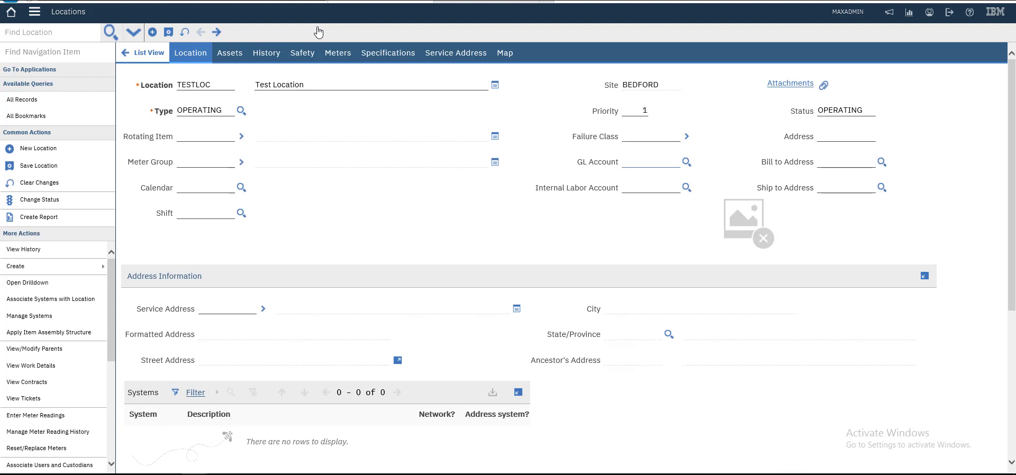
scroll("down", 3)
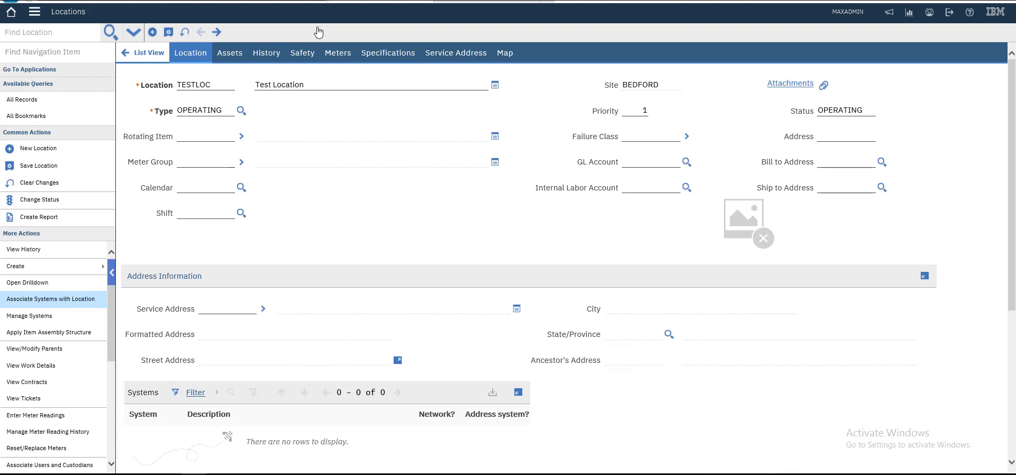
Save TESTLOC and add a new system association row for PRIMARY
left_click(51, 299)
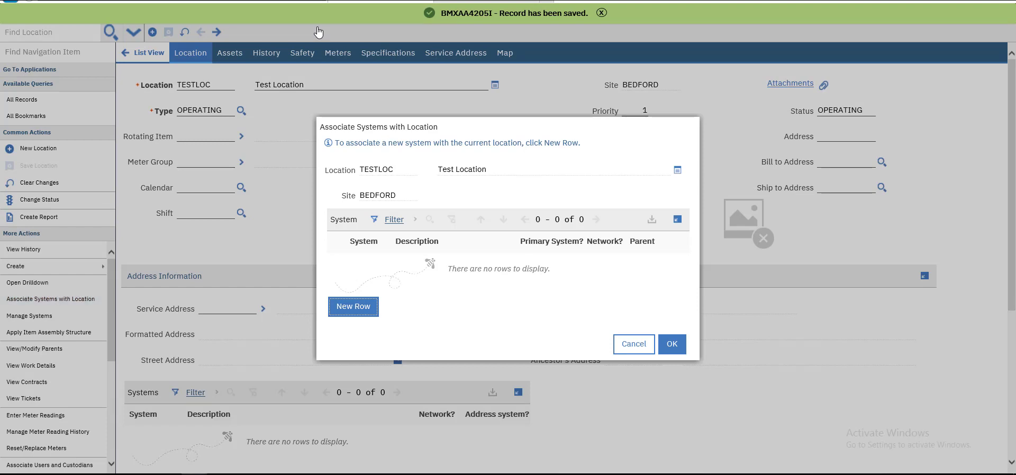
left_click(353, 306)
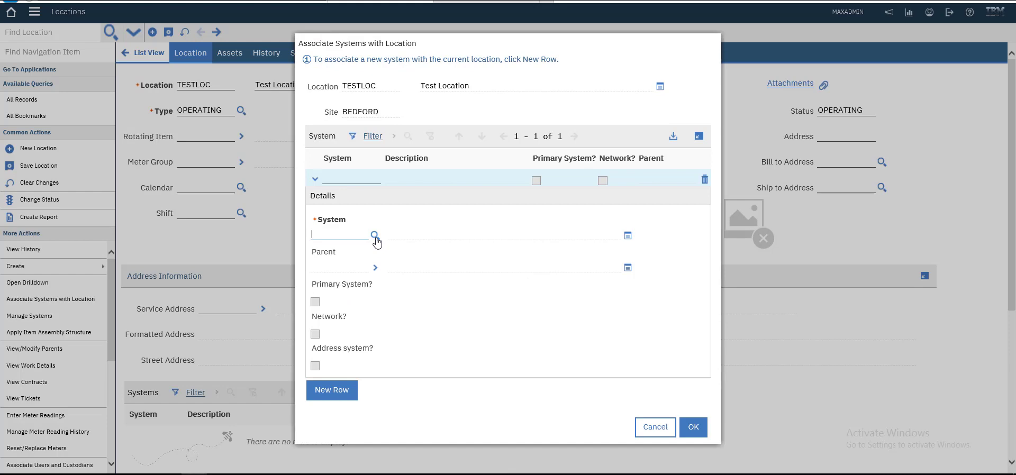
left_click(337, 234)
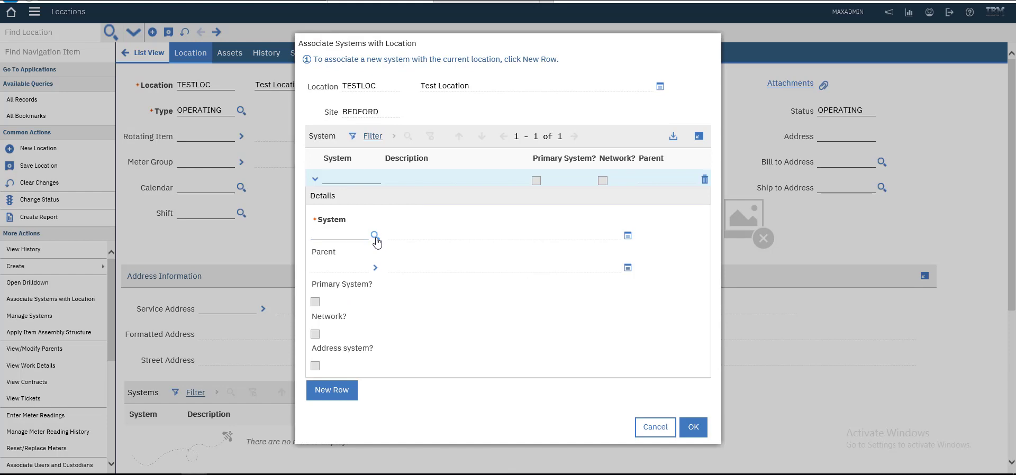
left_click(374, 235)
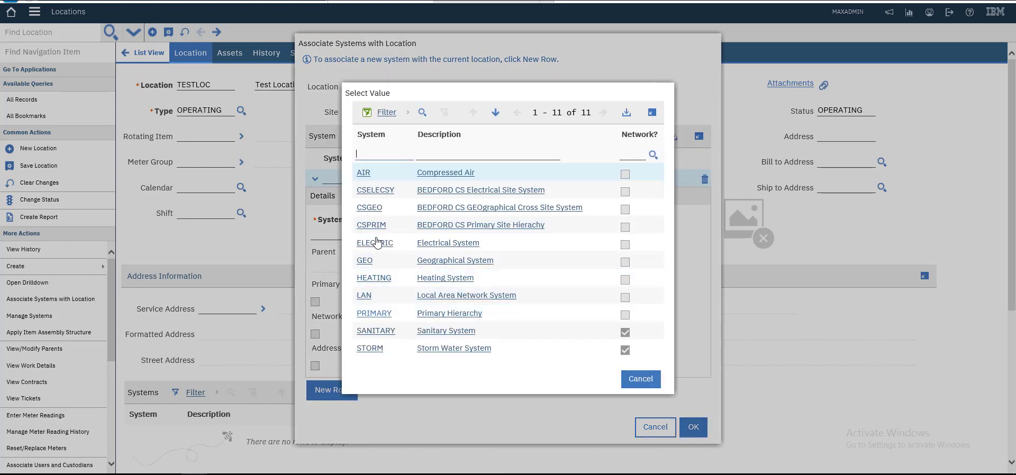
left_click(374, 313)
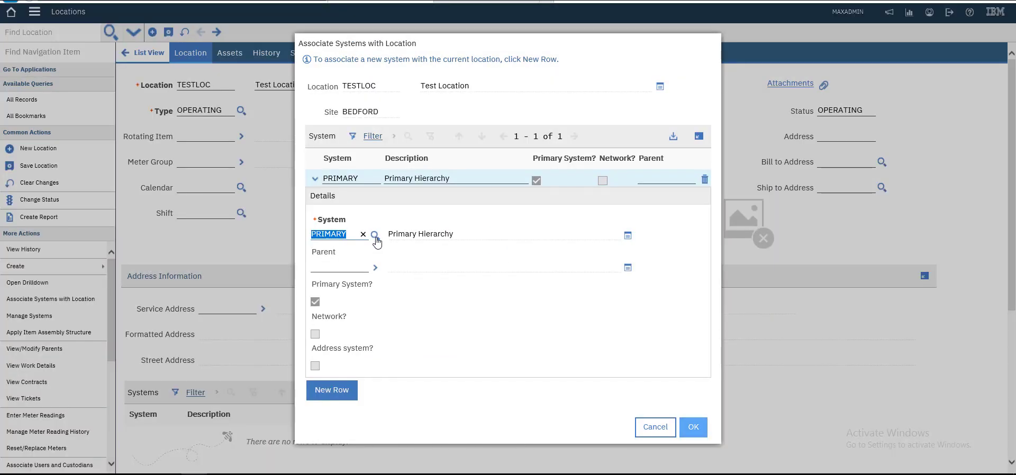
left_click(692, 426)
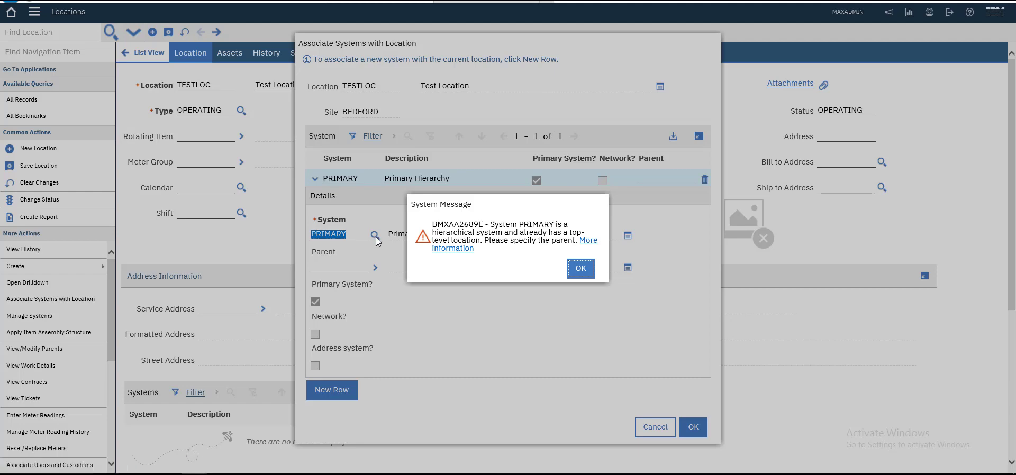
Dismiss the parent warning, confirm the PRIMARY association, and scroll to parent BOILER
left_click(579, 267)
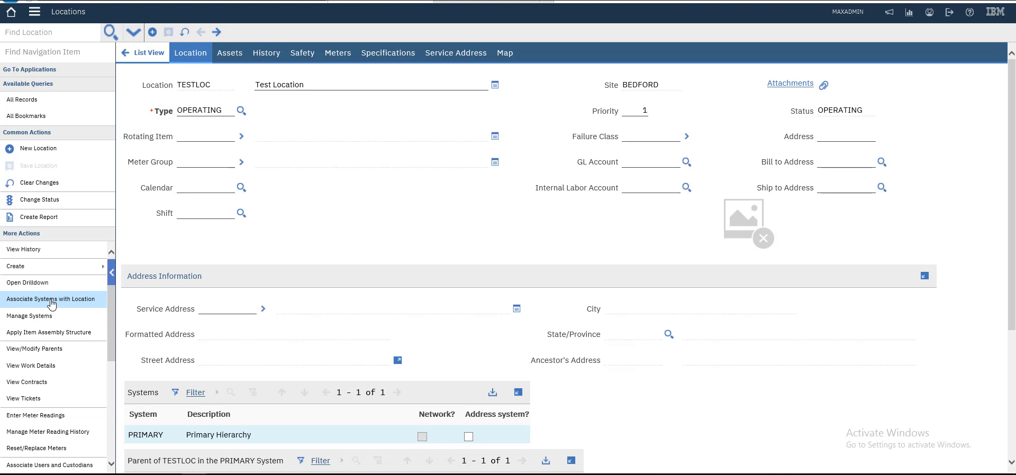
left_click(51, 299)
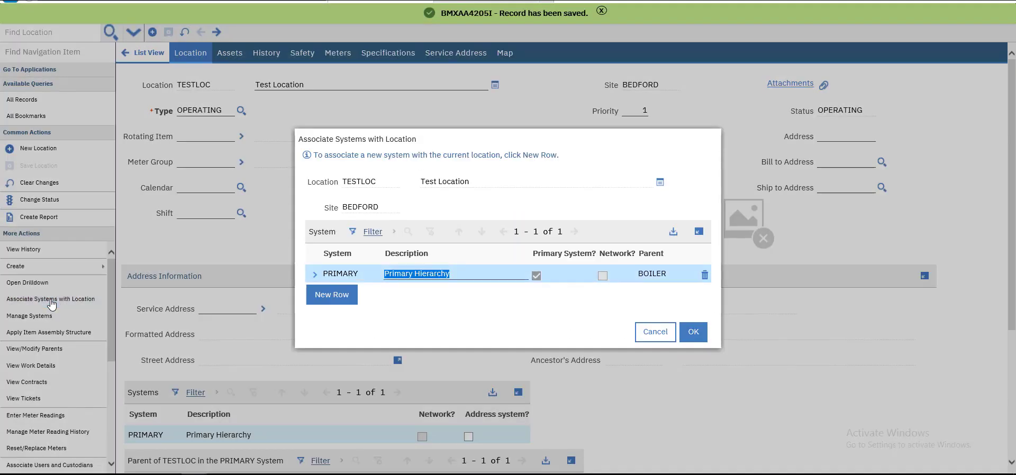
left_click(314, 273)
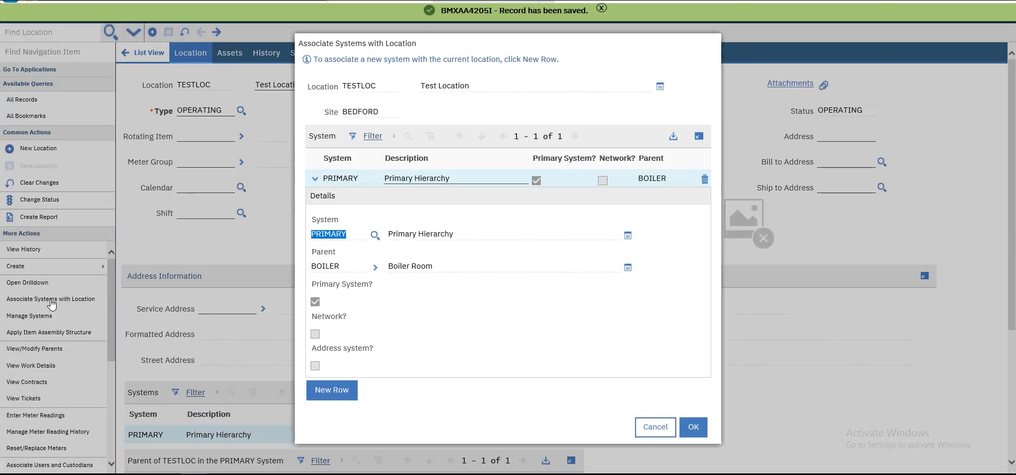
left_click(326, 266)
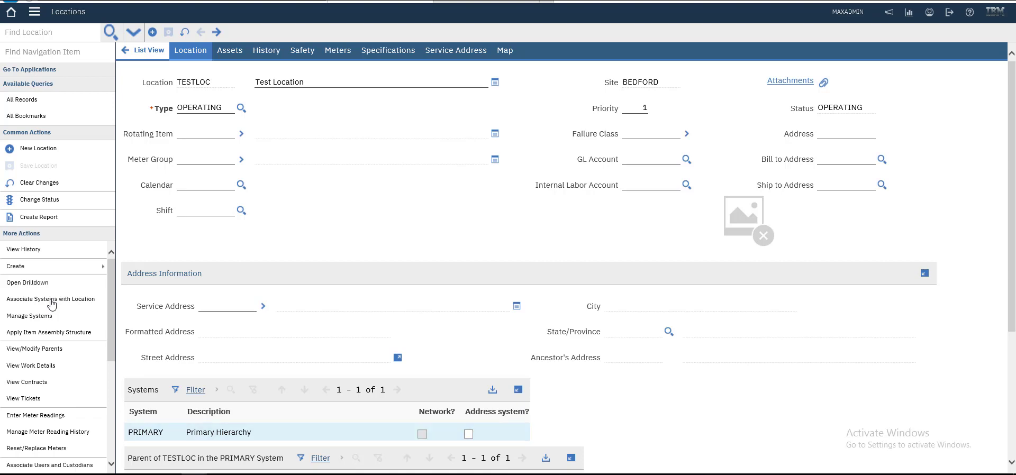
scroll("down", 3)
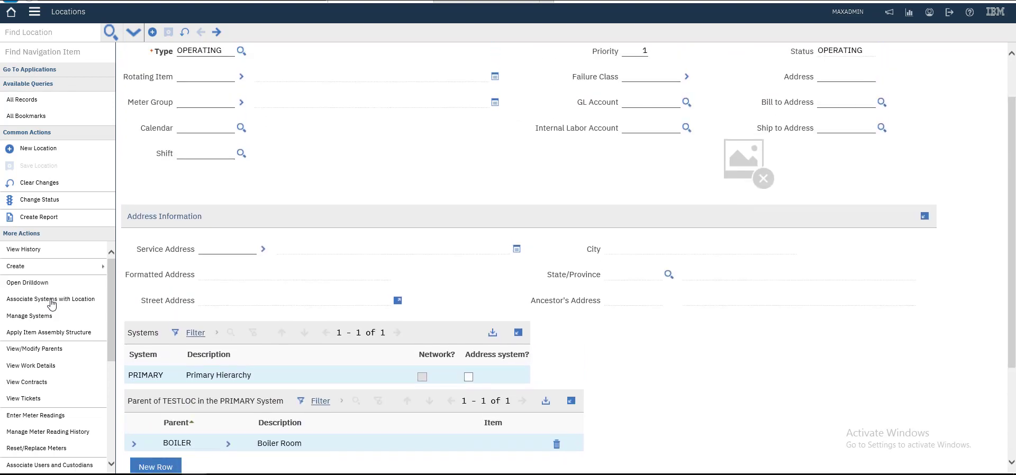
scroll("down", 3)
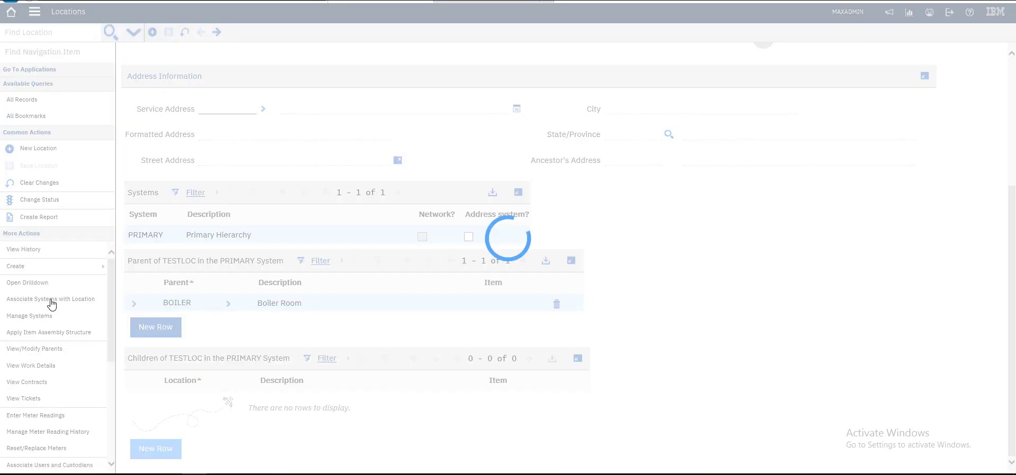
left_click(156, 449)
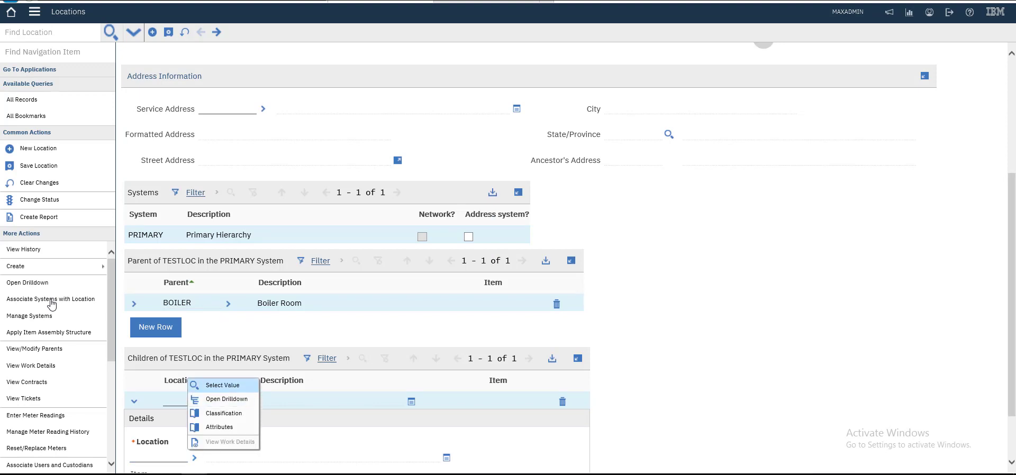
left_click(222, 385)
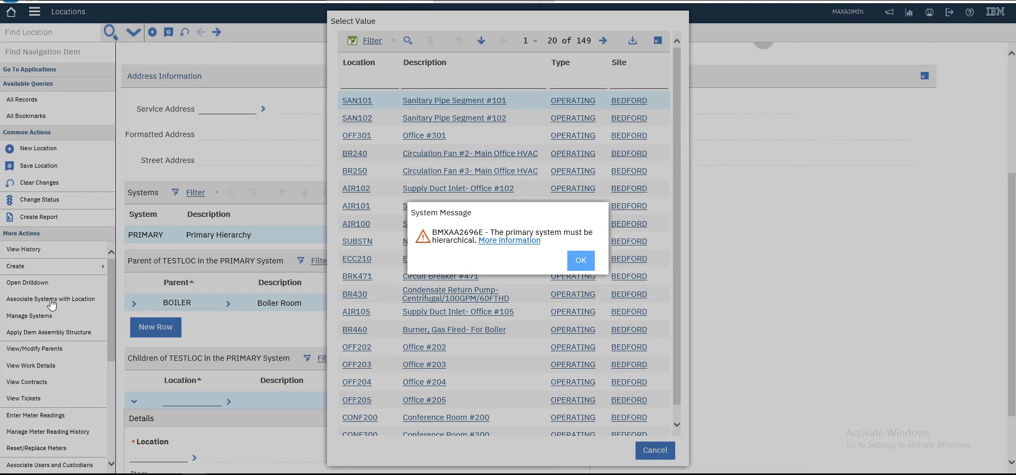
left_click(579, 260)
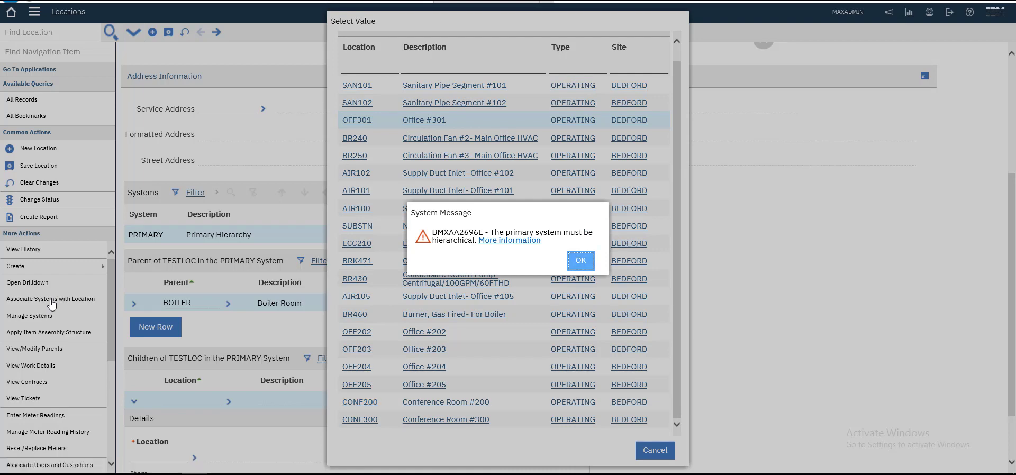
left_click(580, 260)
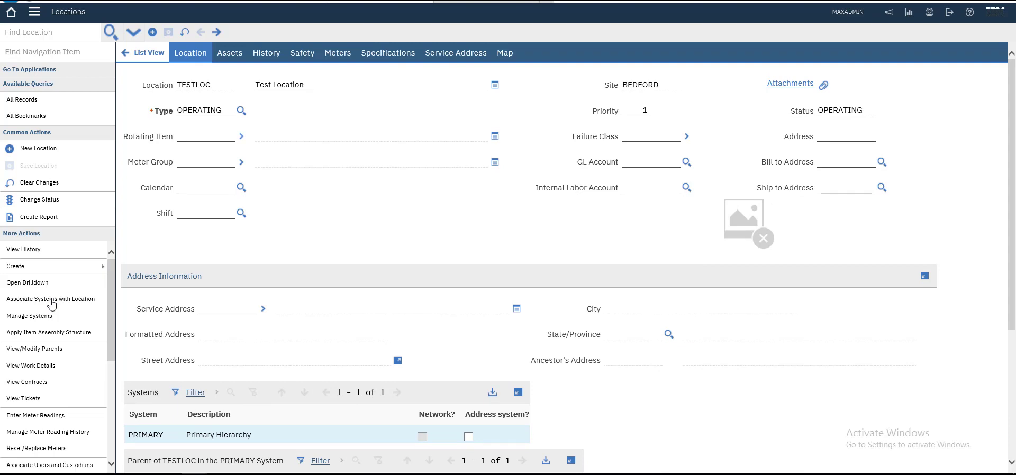
left_click(241, 136)
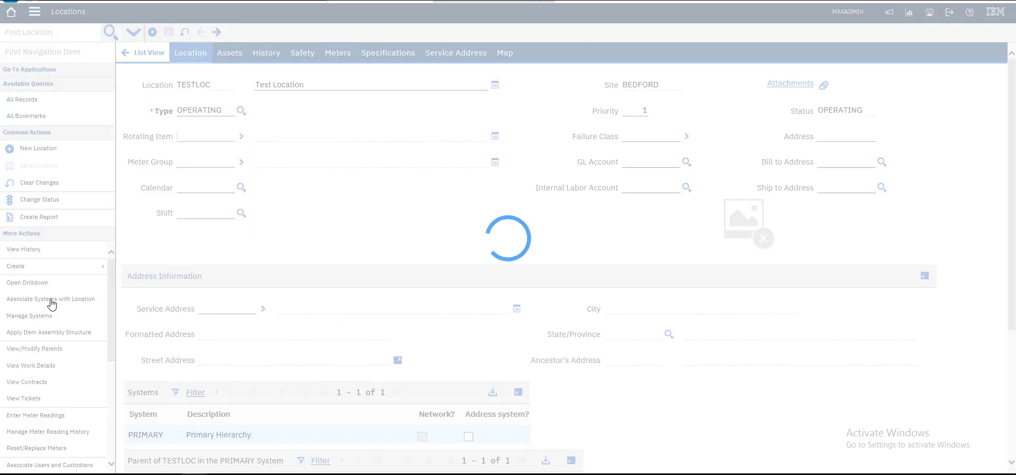
left_click(239, 136)
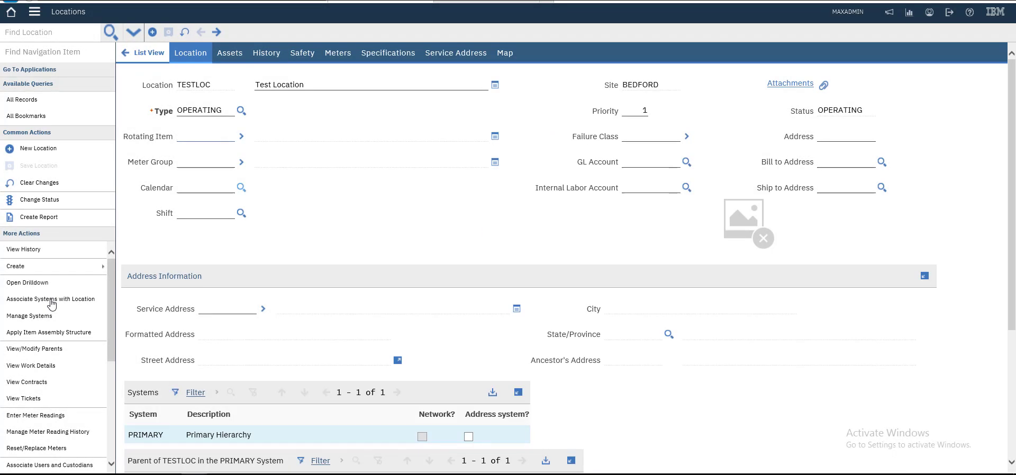
left_click(242, 187)
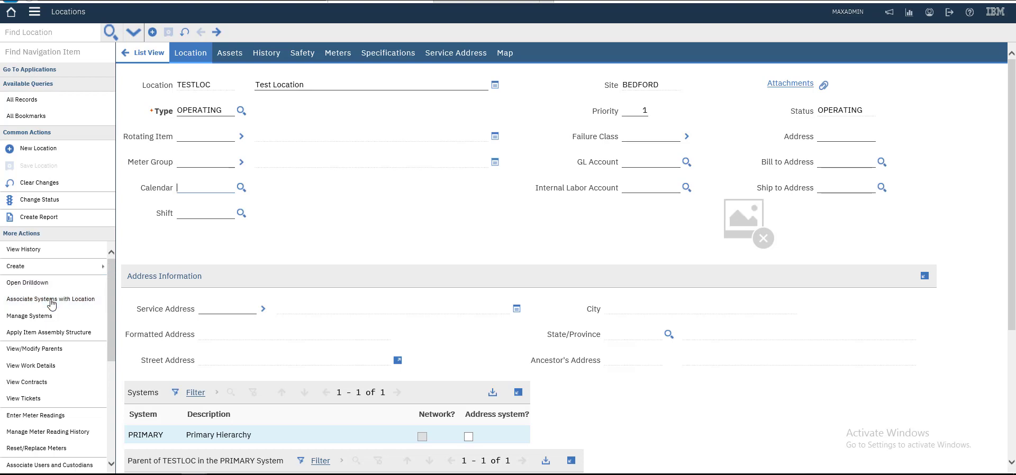
left_click(743, 217)
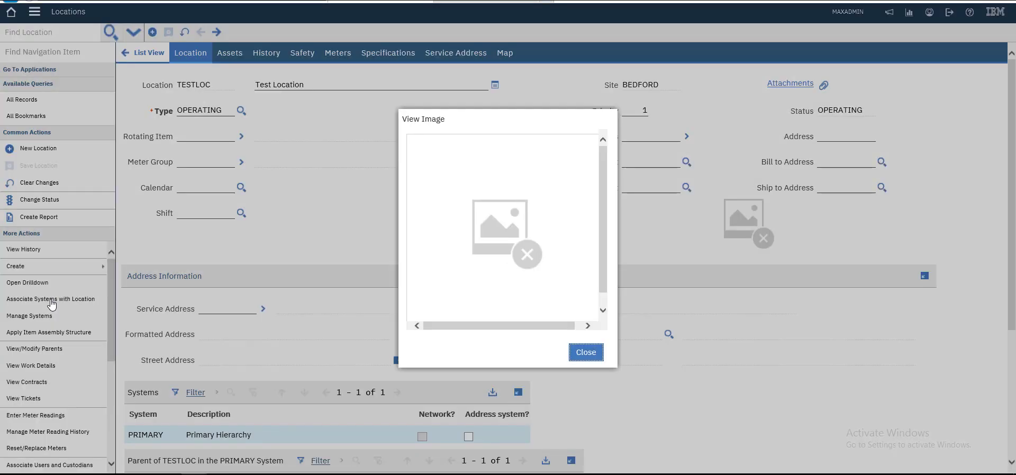
left_click(584, 352)
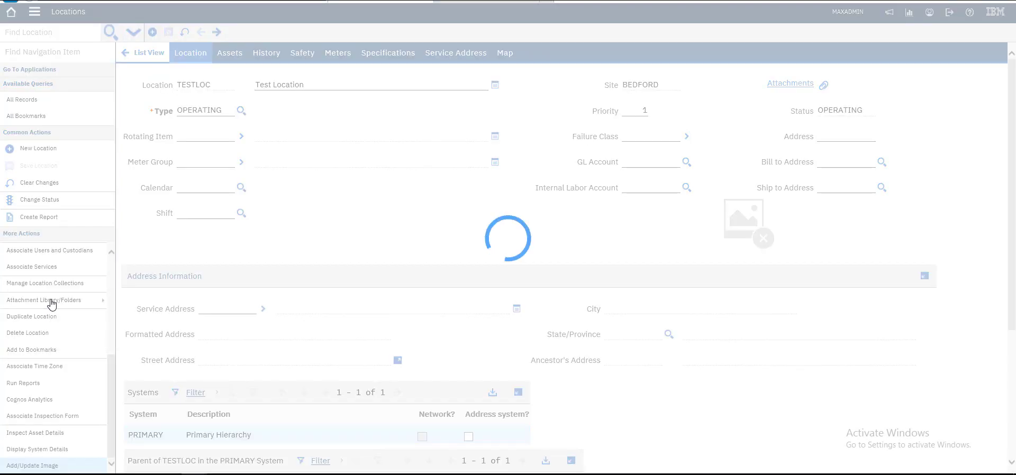
left_click(32, 466)
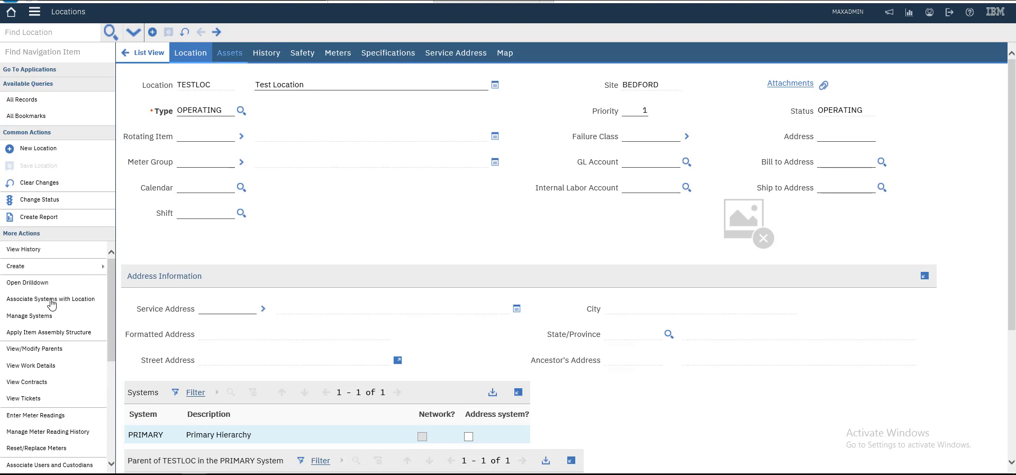
Browse TESTLOC's Assets, History, Safety, Meters and Specifications tabs, all still empty
left_click(229, 52)
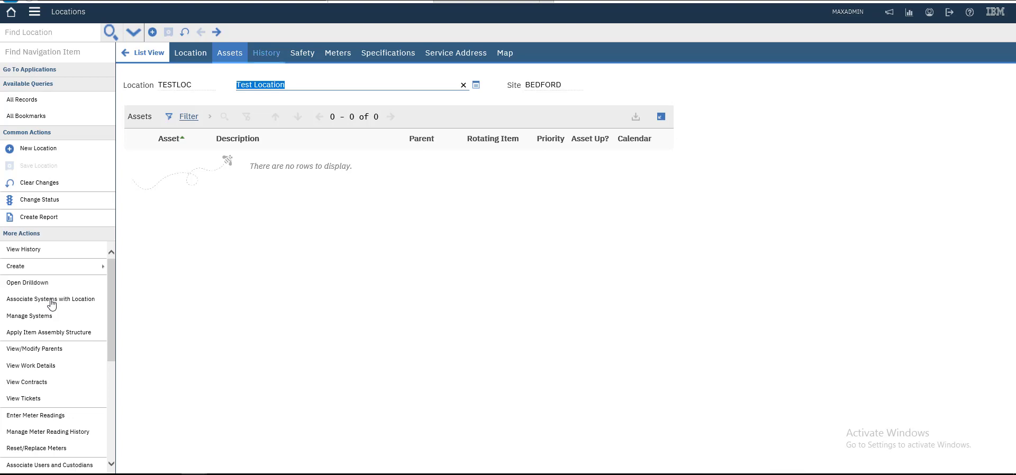
left_click(266, 52)
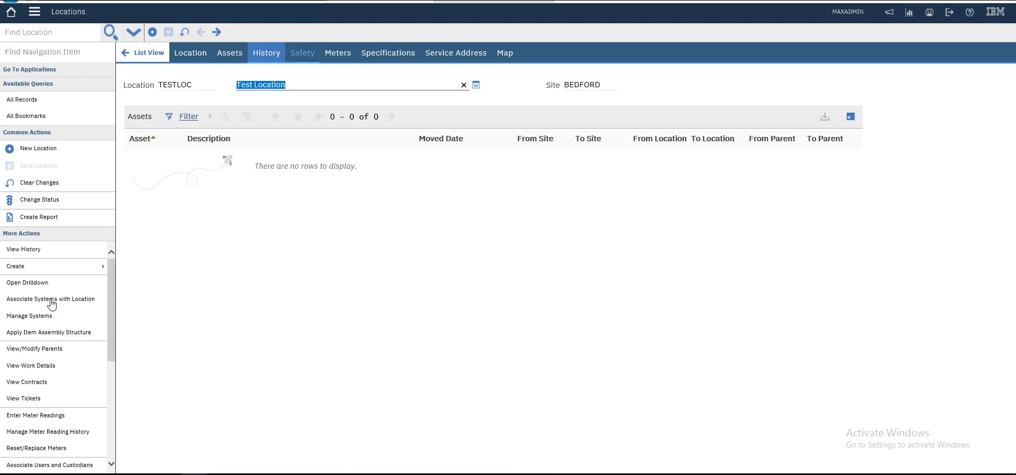
left_click(302, 52)
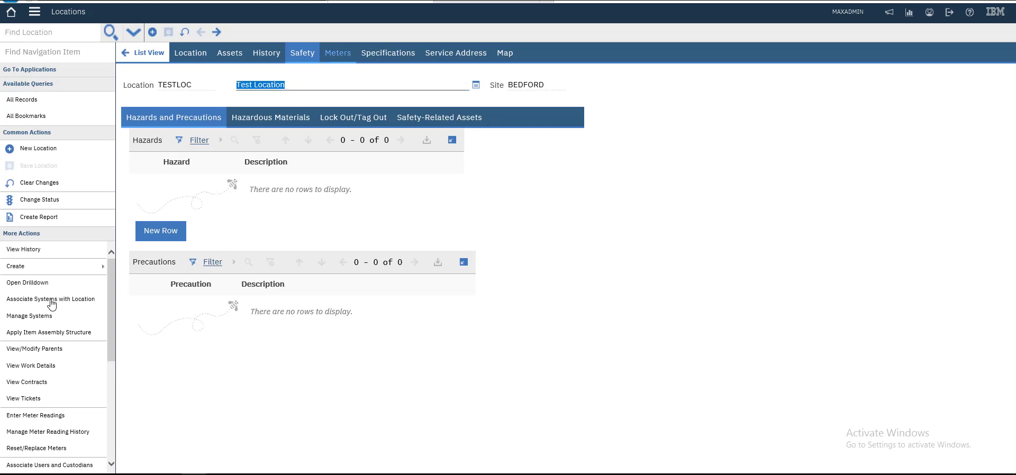
left_click(337, 52)
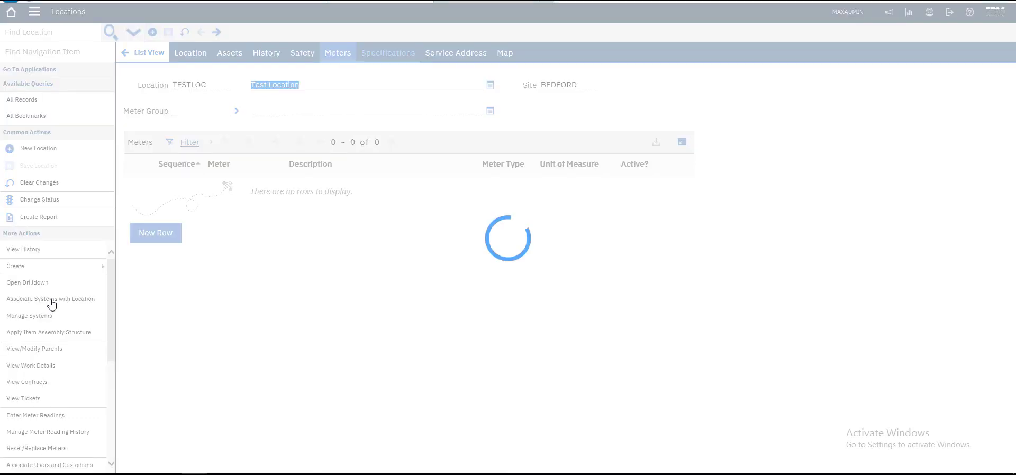
left_click(387, 52)
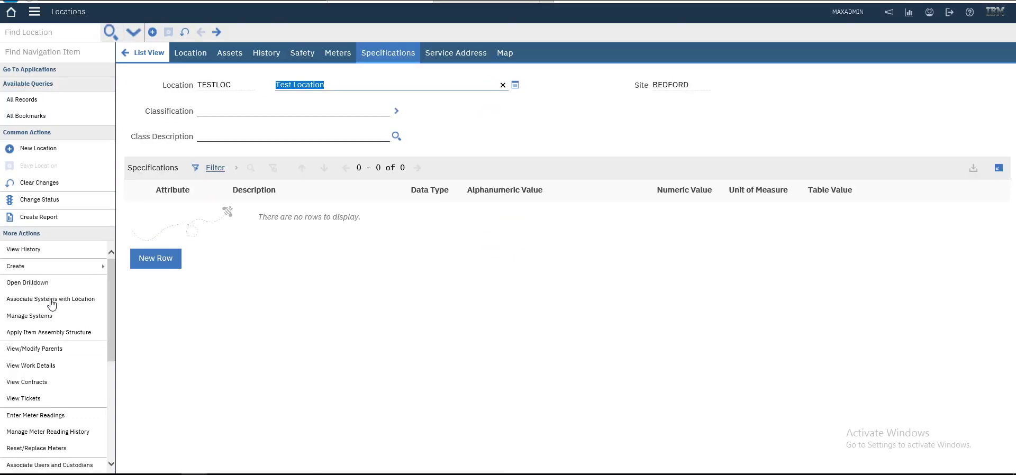
Browse the classification list, cancel without classifying, and return to the Location tab
left_click(396, 111)
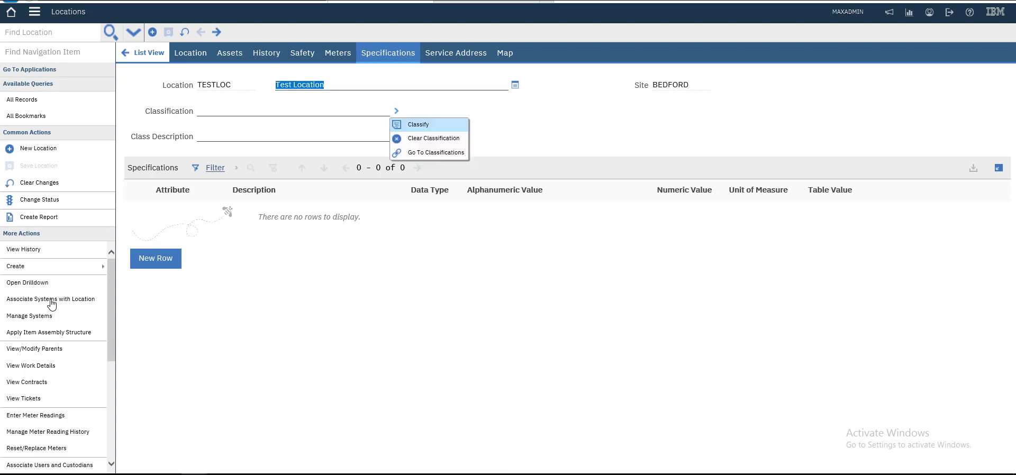
left_click(418, 125)
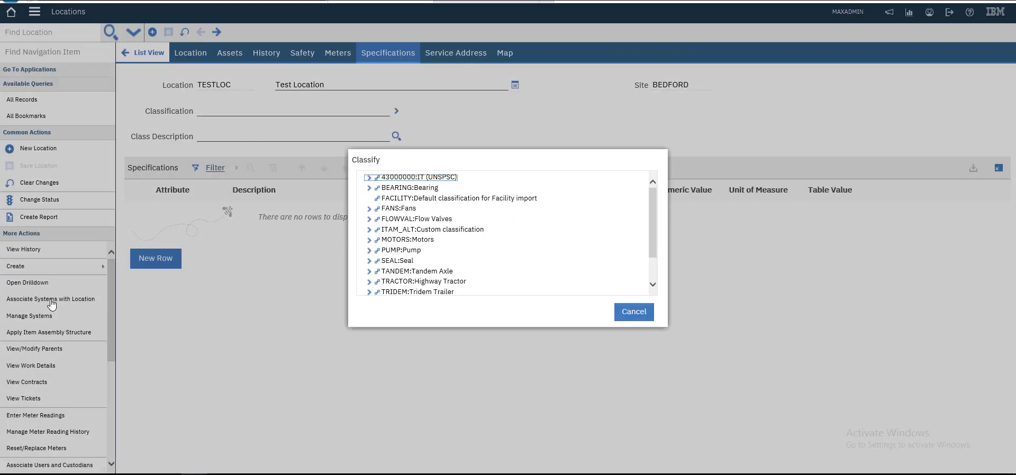
scroll("down", 3)
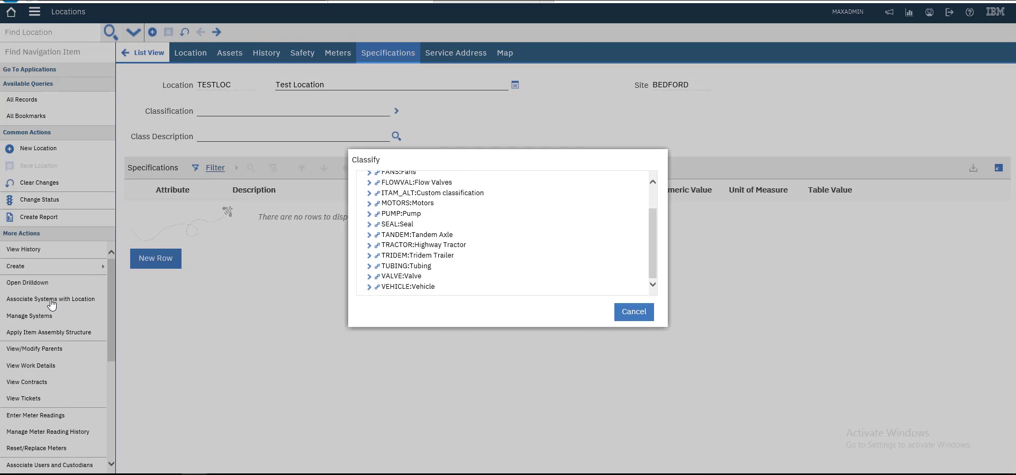
left_click(633, 311)
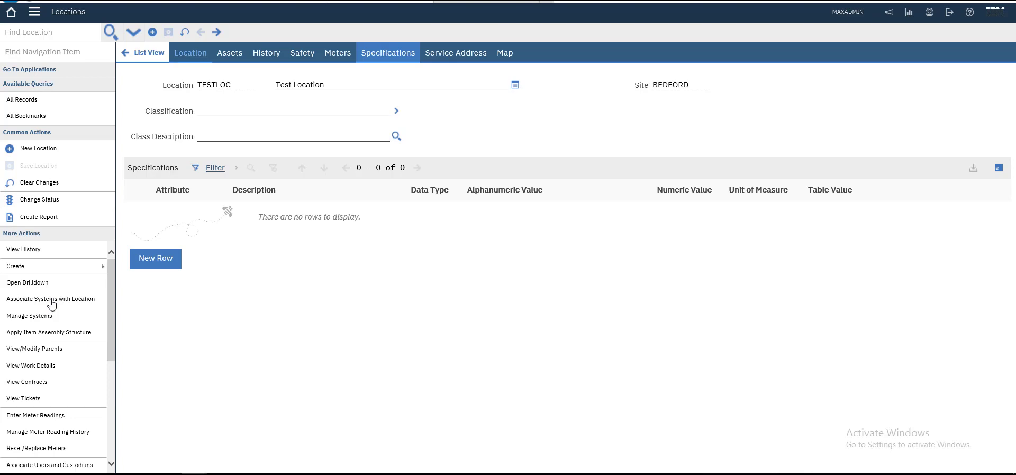
left_click(190, 53)
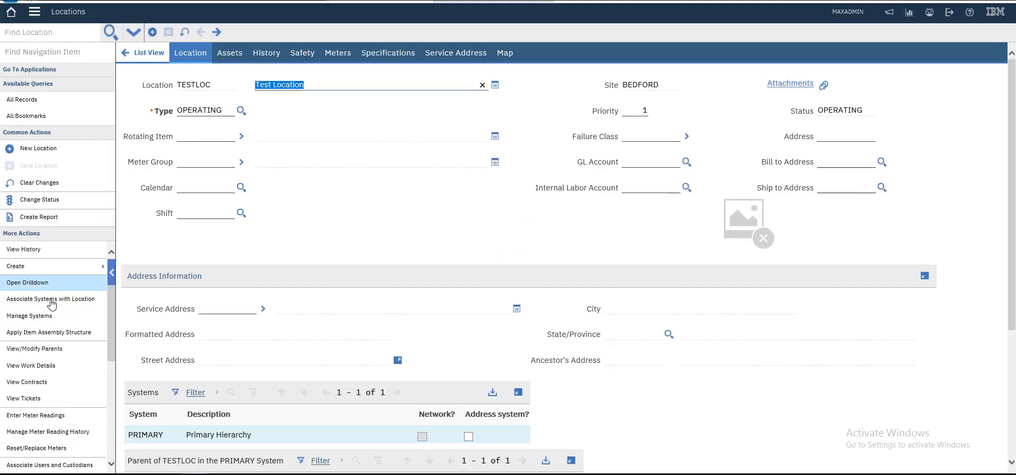
left_click(28, 282)
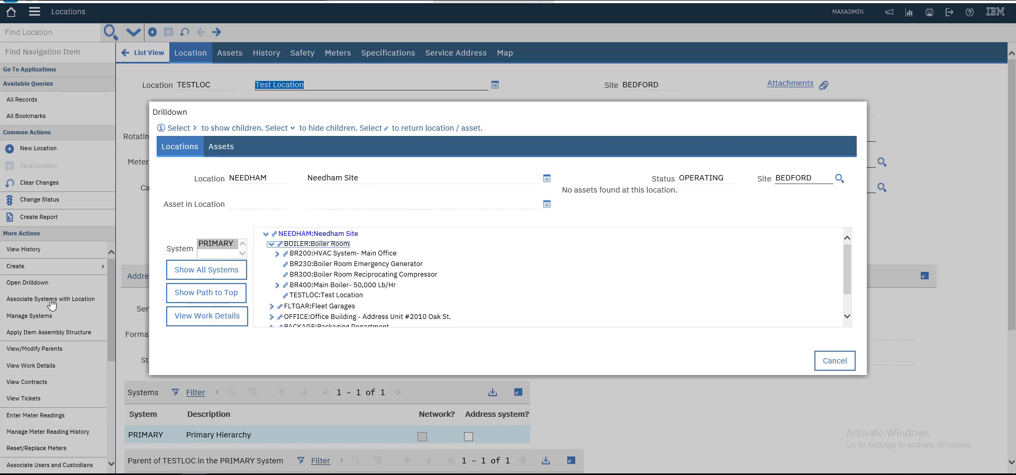
left_click(277, 285)
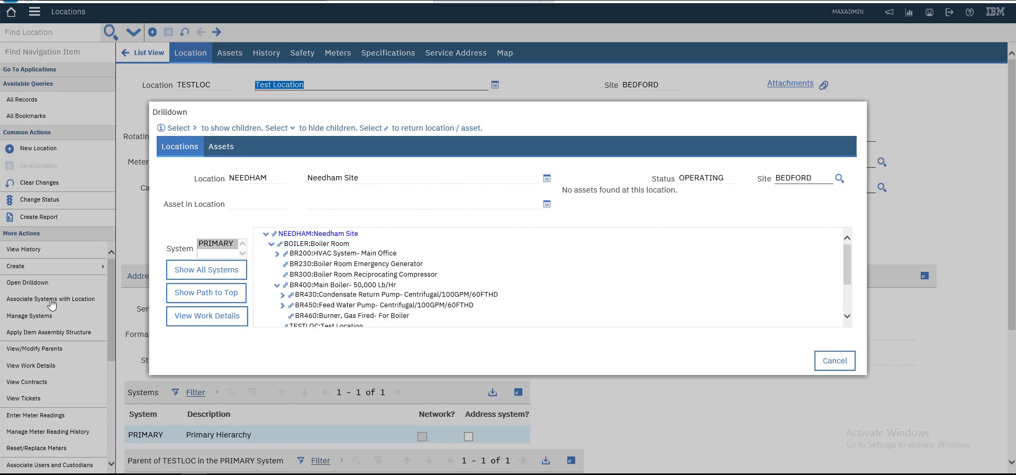
left_click(340, 286)
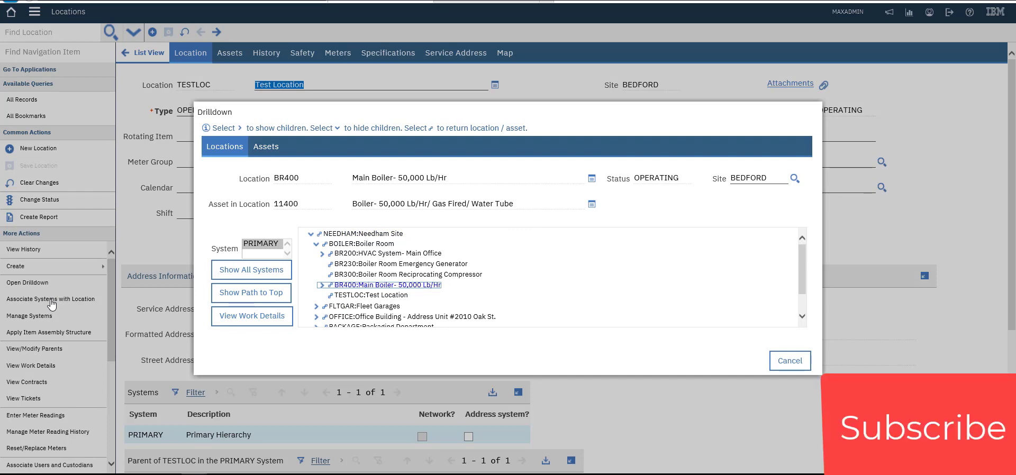
scroll("down", 3)
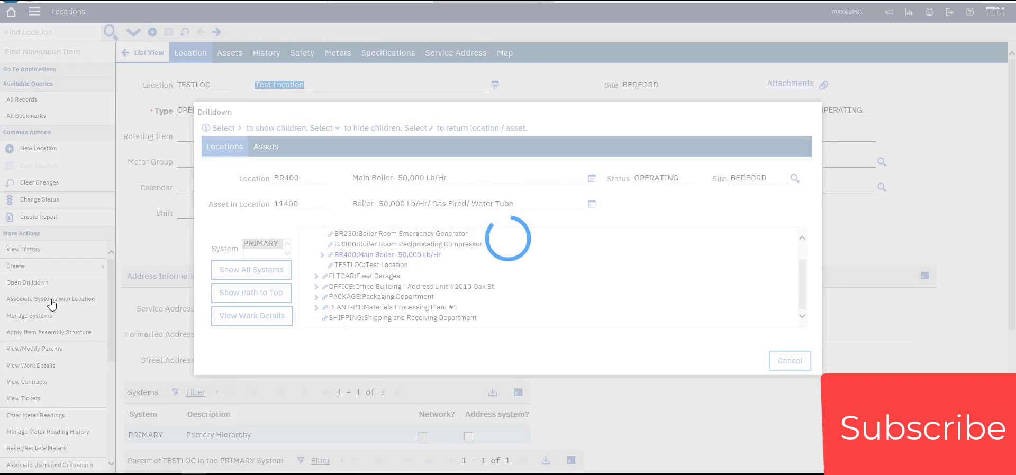
left_click(789, 360)
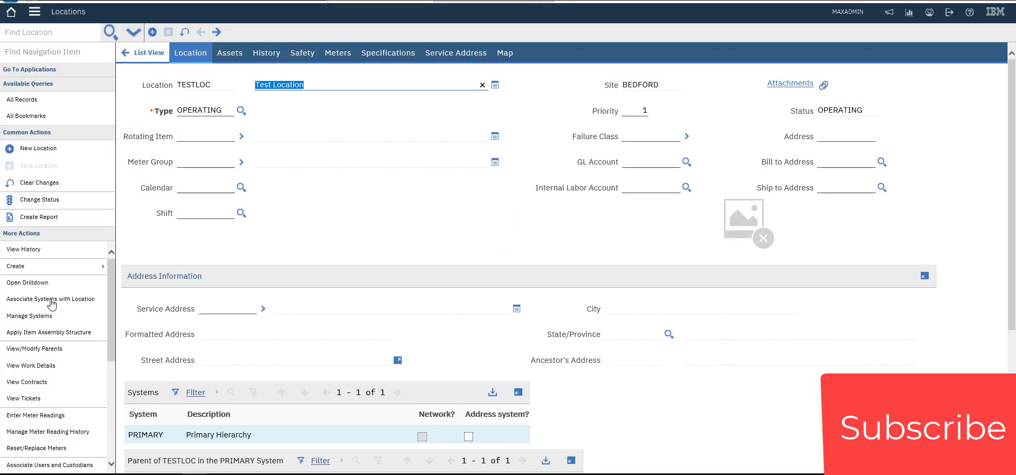